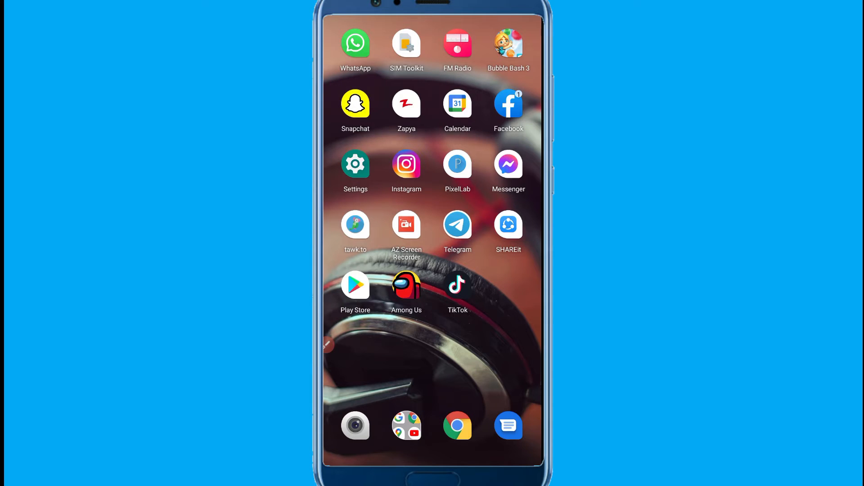
Step: Launch TikTok and go to the signed-in account's Me profile page
left_click(457, 284)
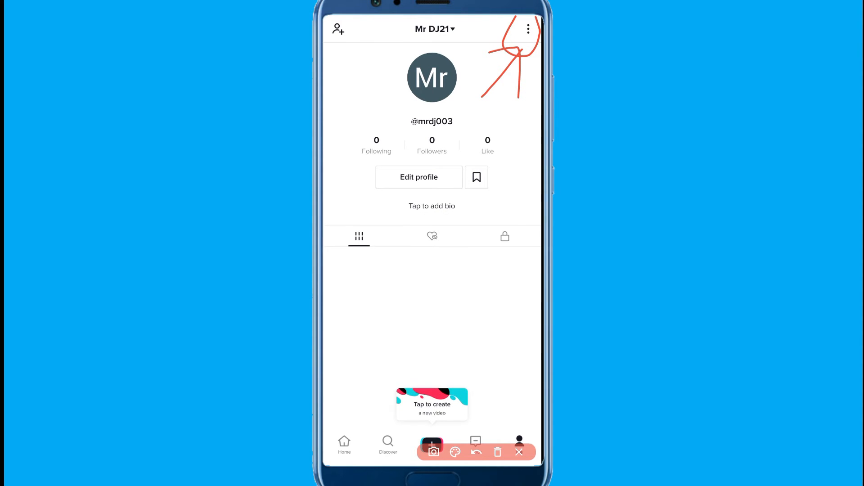
left_click(518, 451)
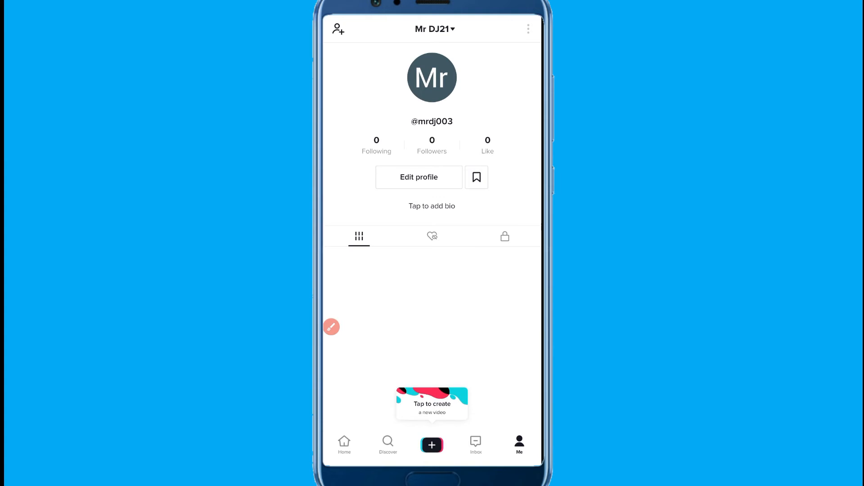
Step: Go to Settings and privacy > Privacy and bring the Safety section into view
left_click(528, 28)
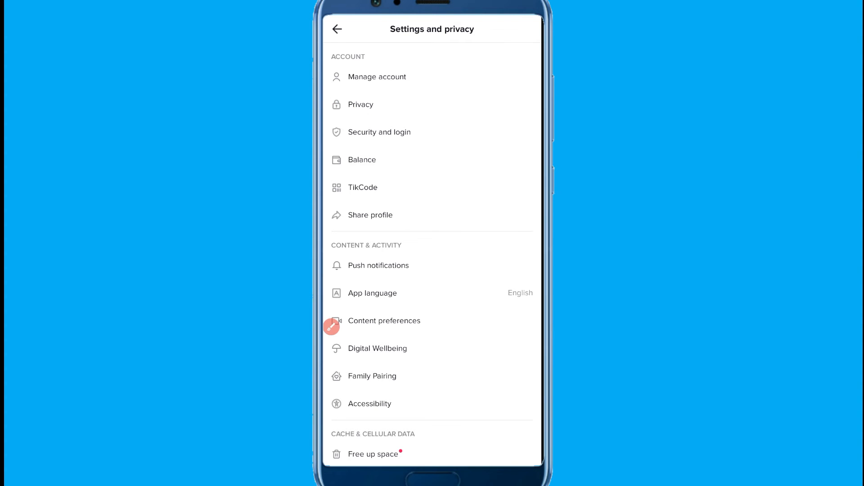
left_click(361, 104)
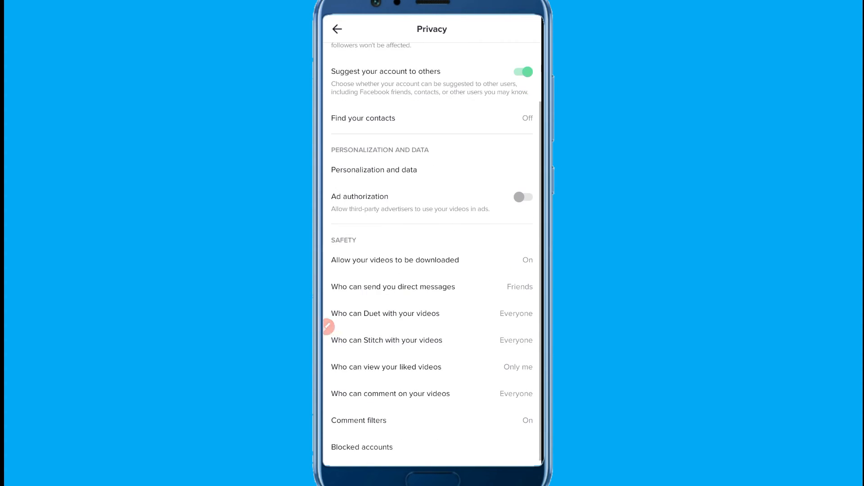
left_click(328, 326)
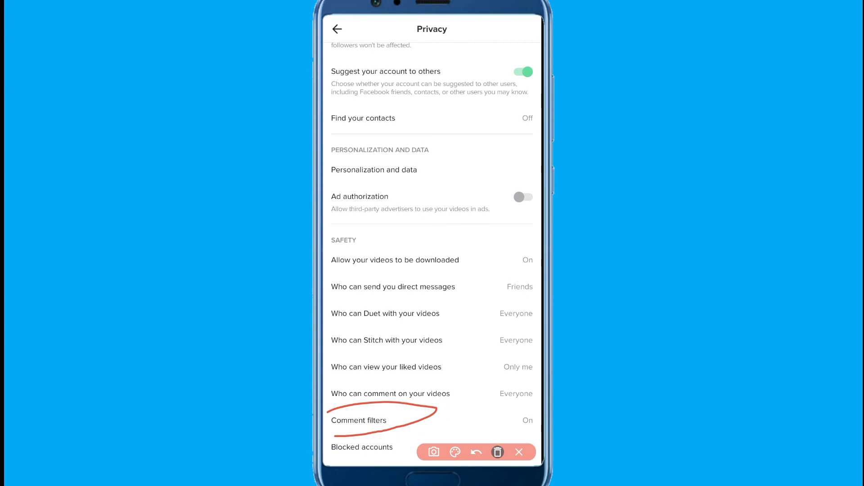
Step: Open Comment filters from the Safety section of the Privacy page
left_click(497, 452)
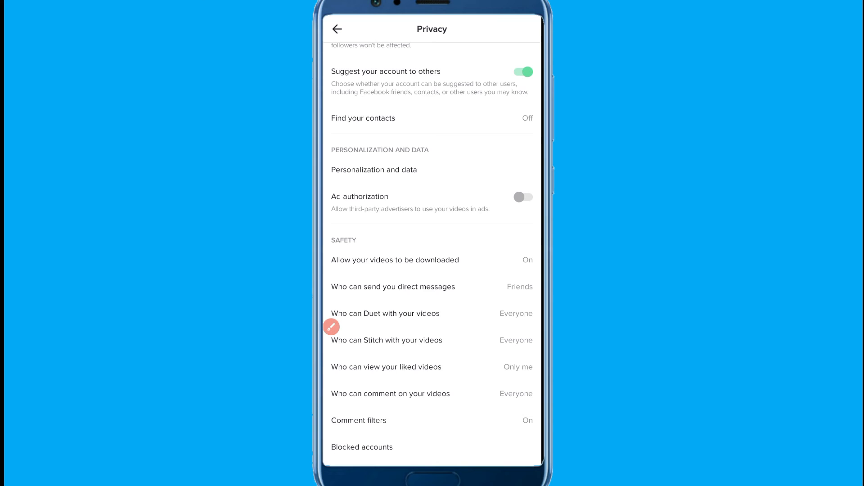
left_click(359, 421)
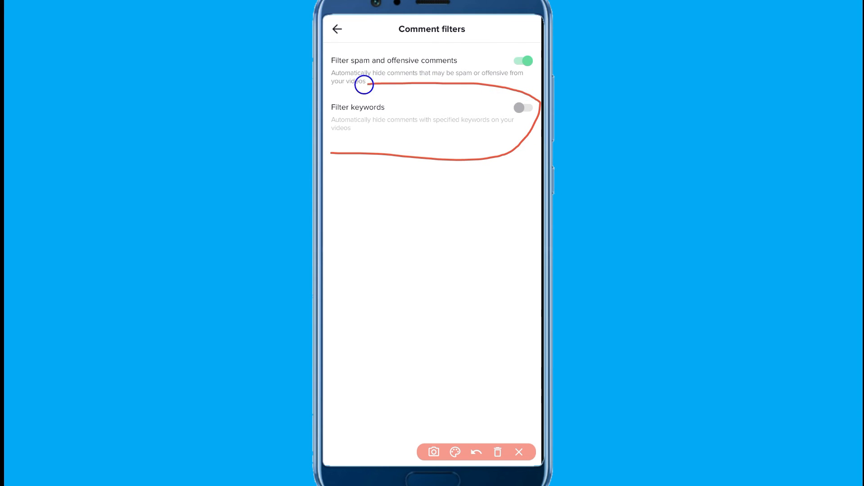
Step: Switch on Filter keywords so the Add keywords option appears
left_click(475, 452)
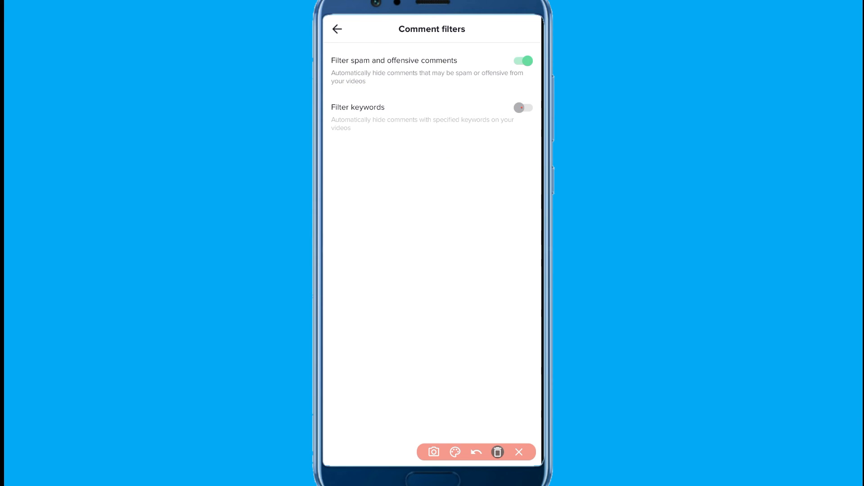
left_click(522, 107)
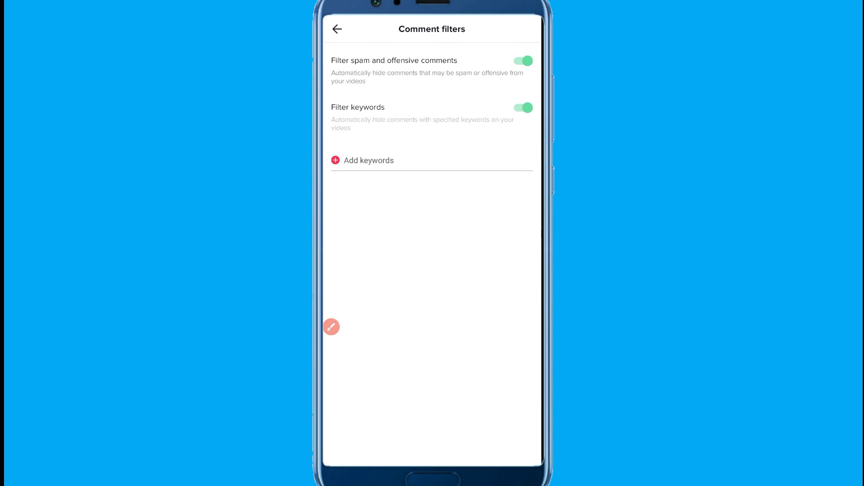